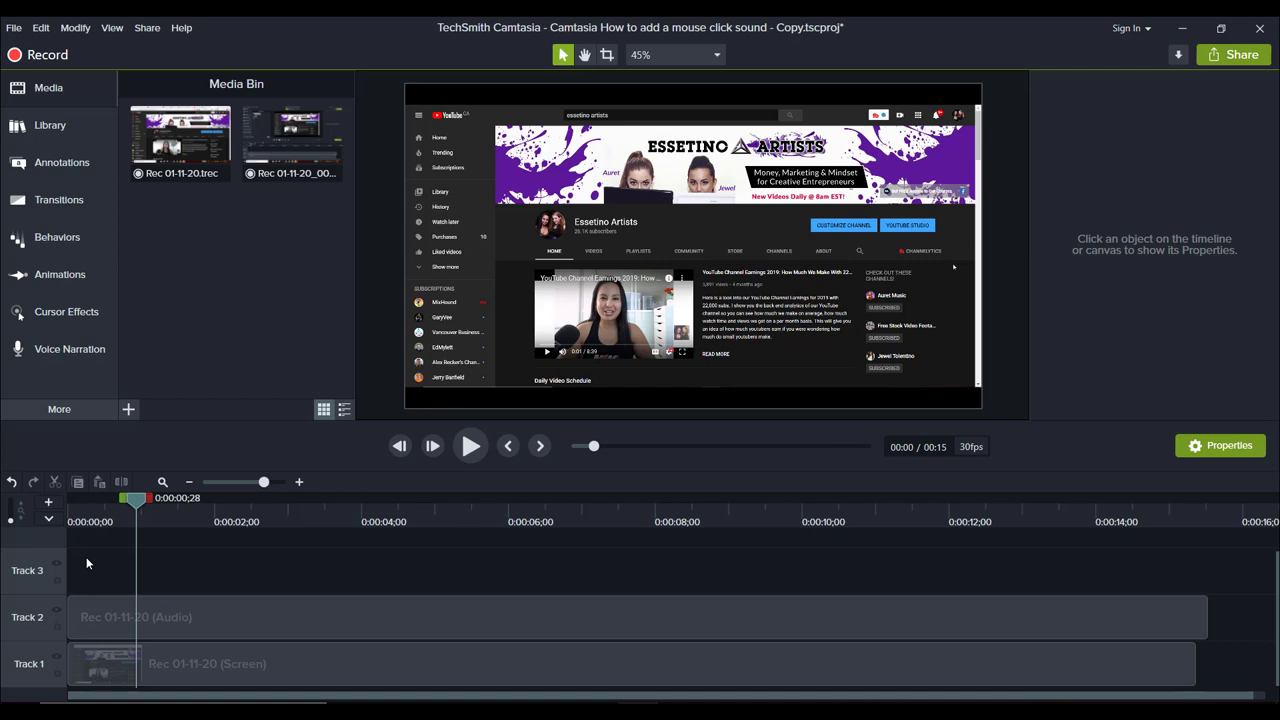
mouse_move(90, 586)
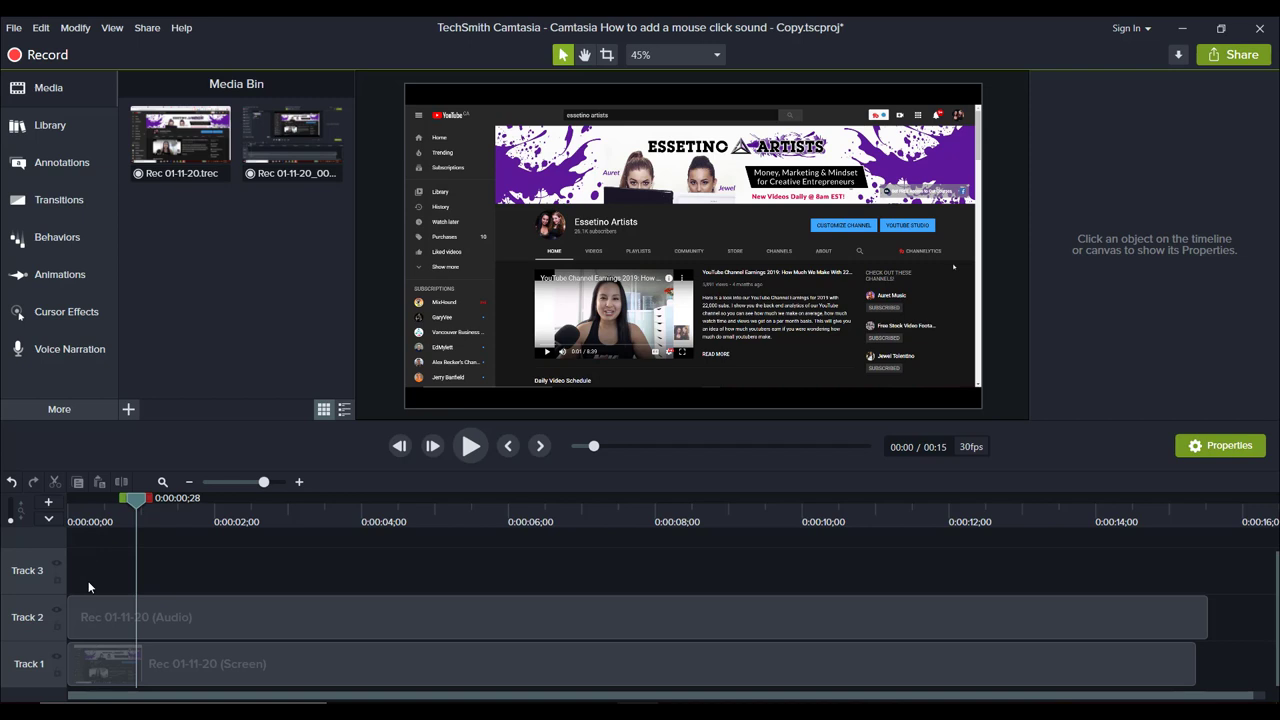
Select the Rec 01-11-20 screen and audio clips to show their properties
click(184, 616)
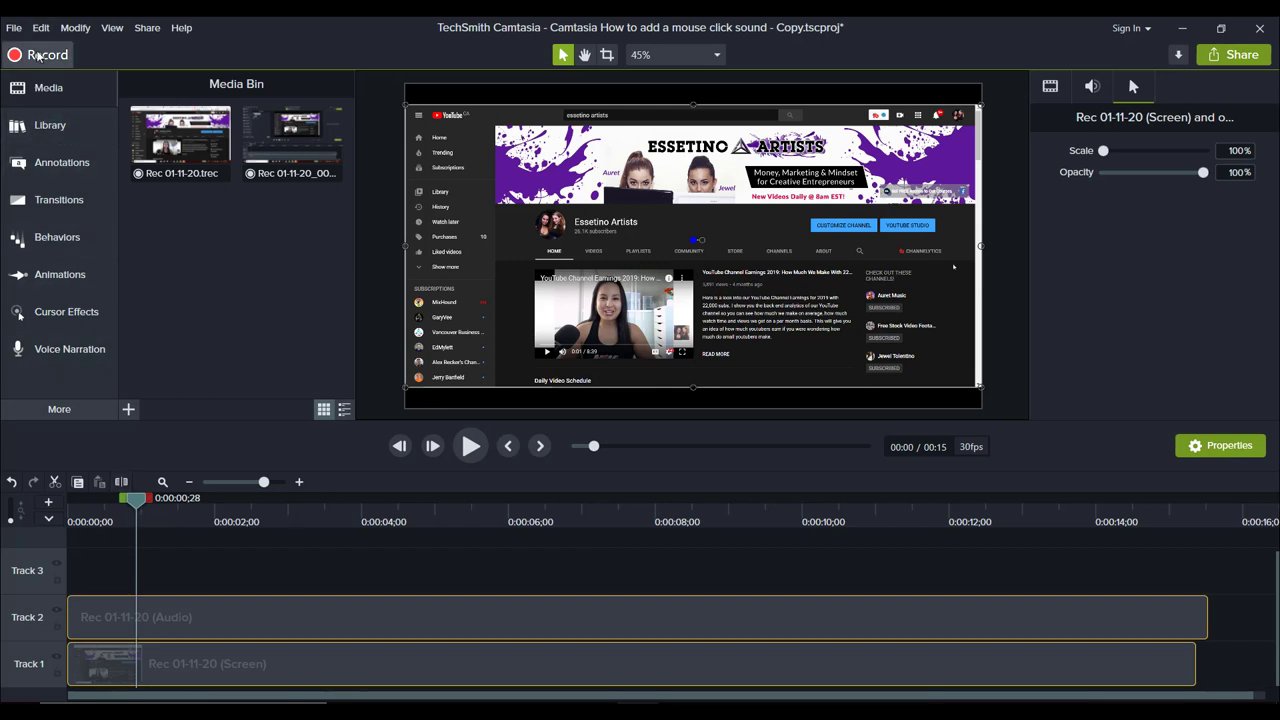
mouse_move(172, 60)
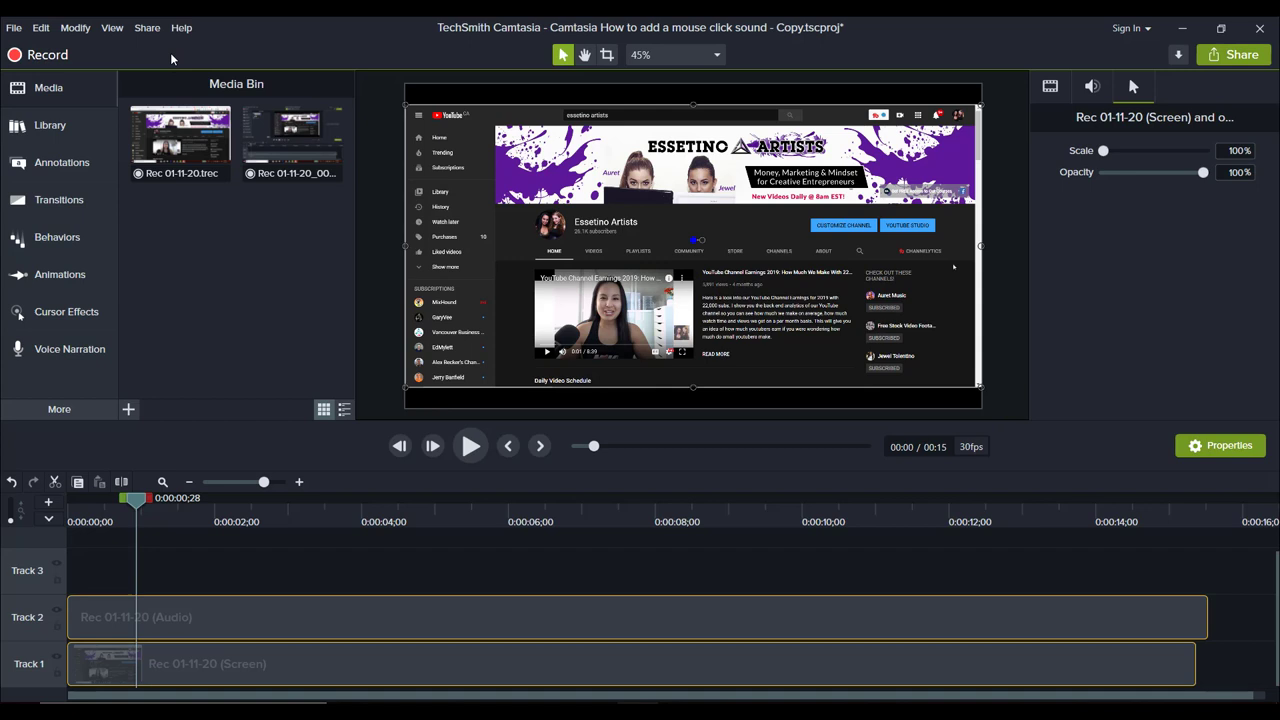
mouse_move(48, 54)
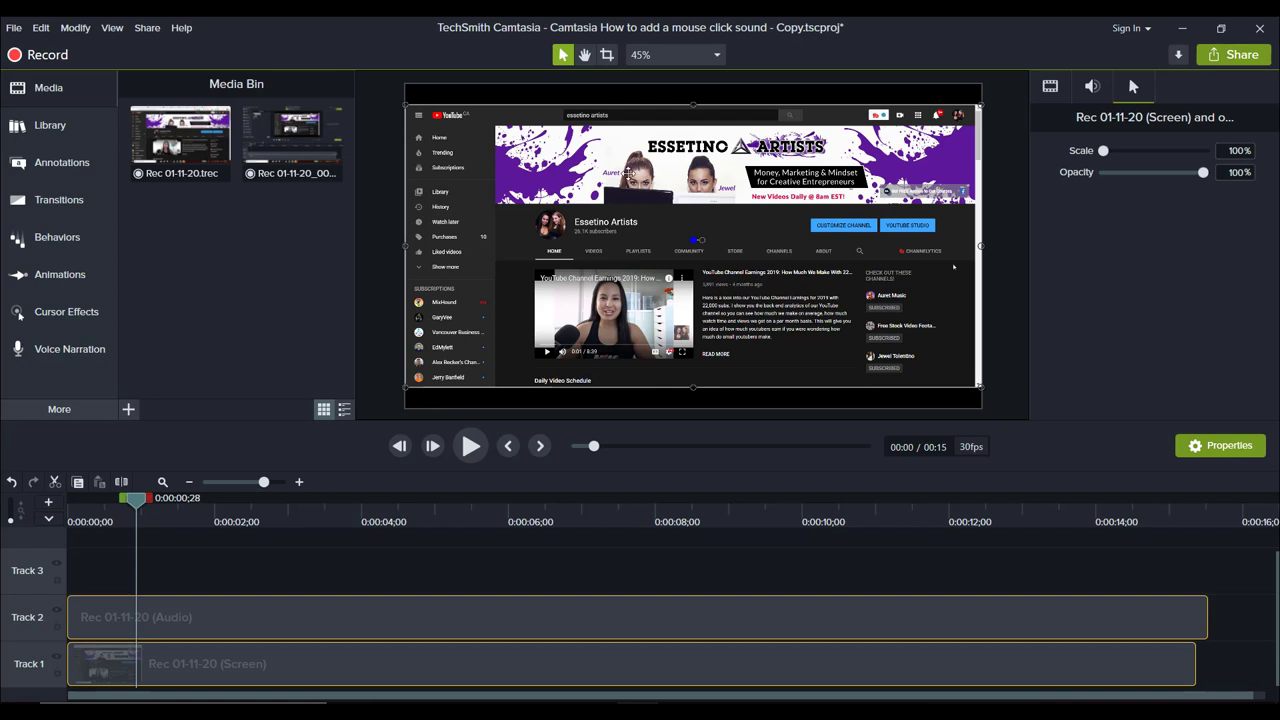
mouse_move(188, 642)
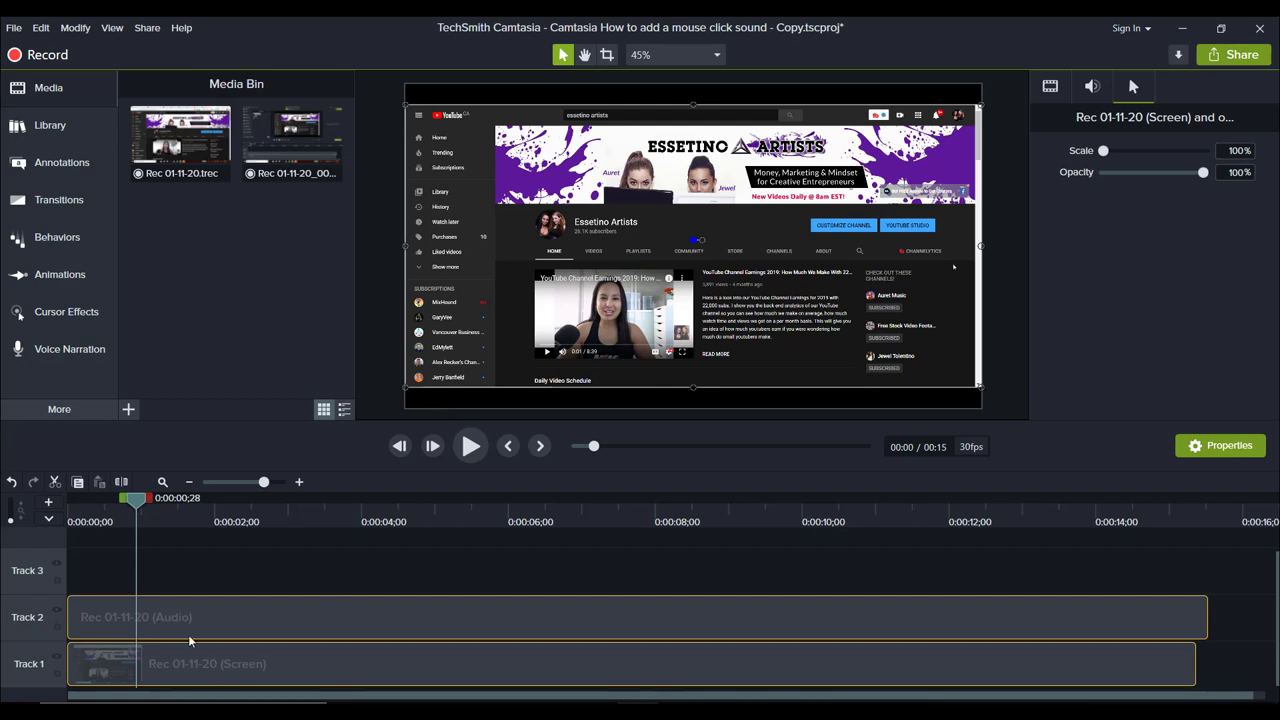
mouse_move(222, 522)
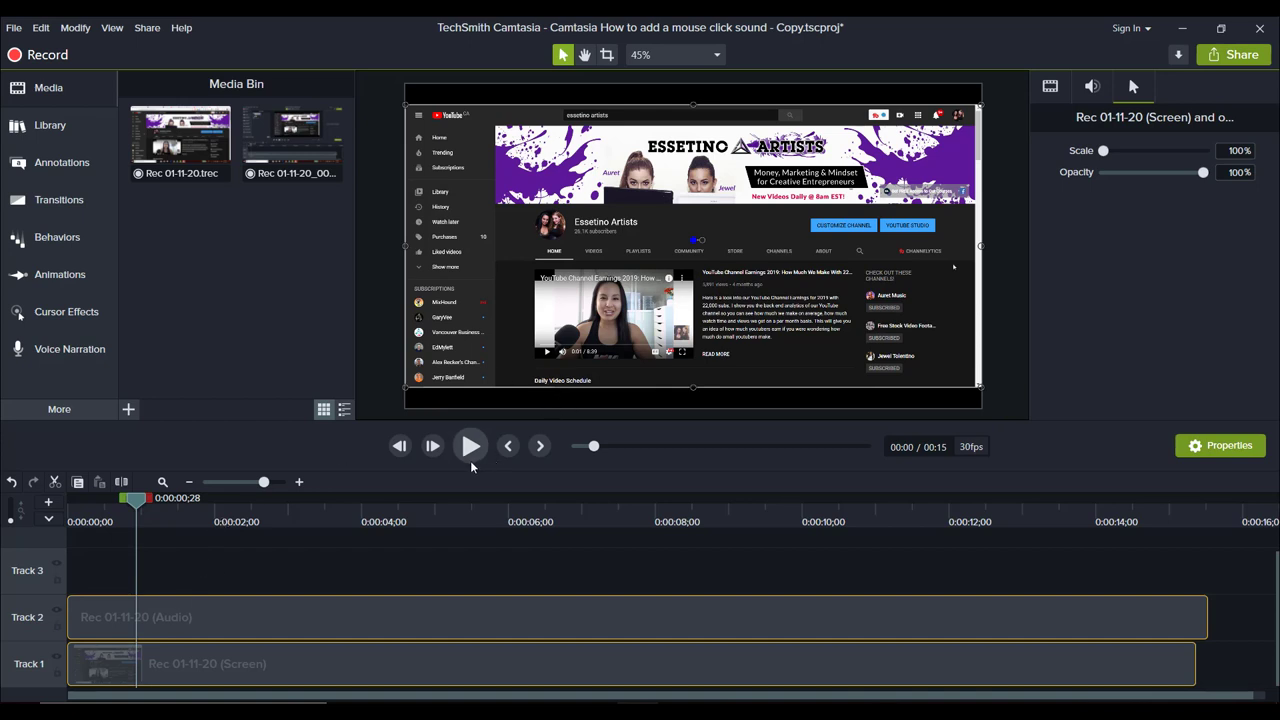
Play the recording briefly and stop with the playhead near 0:01
click(470, 446)
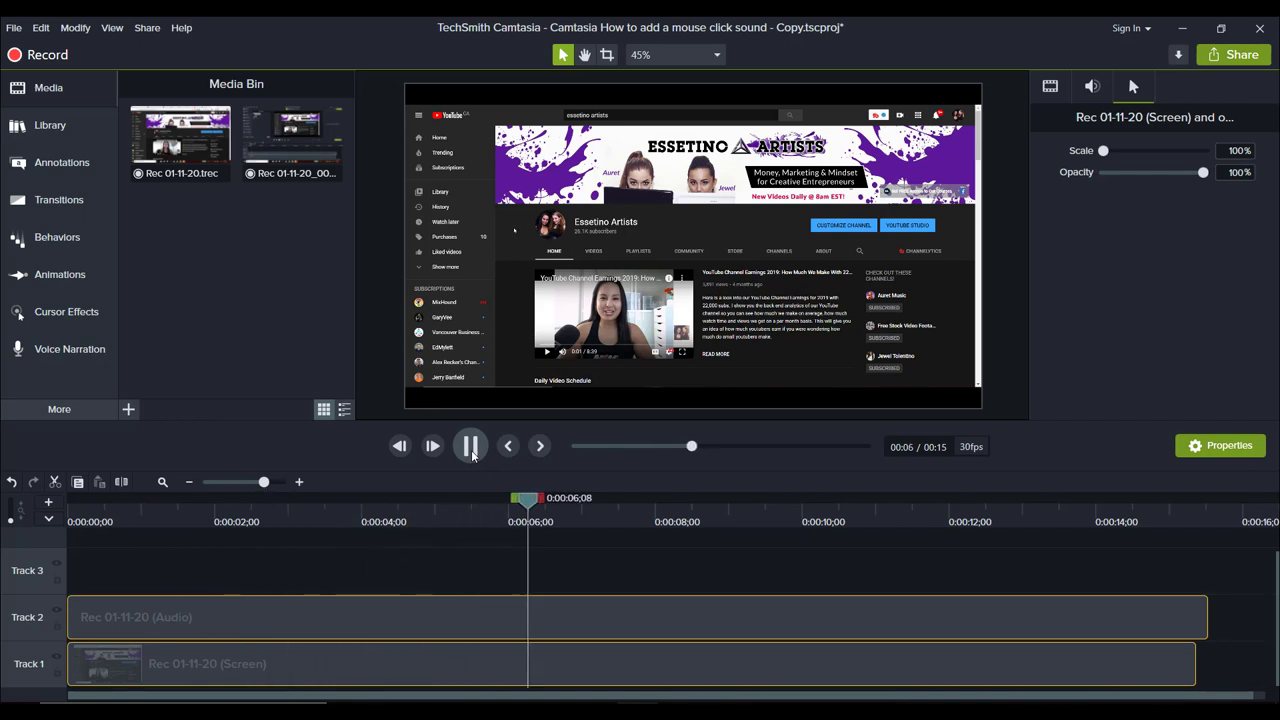
click(470, 446)
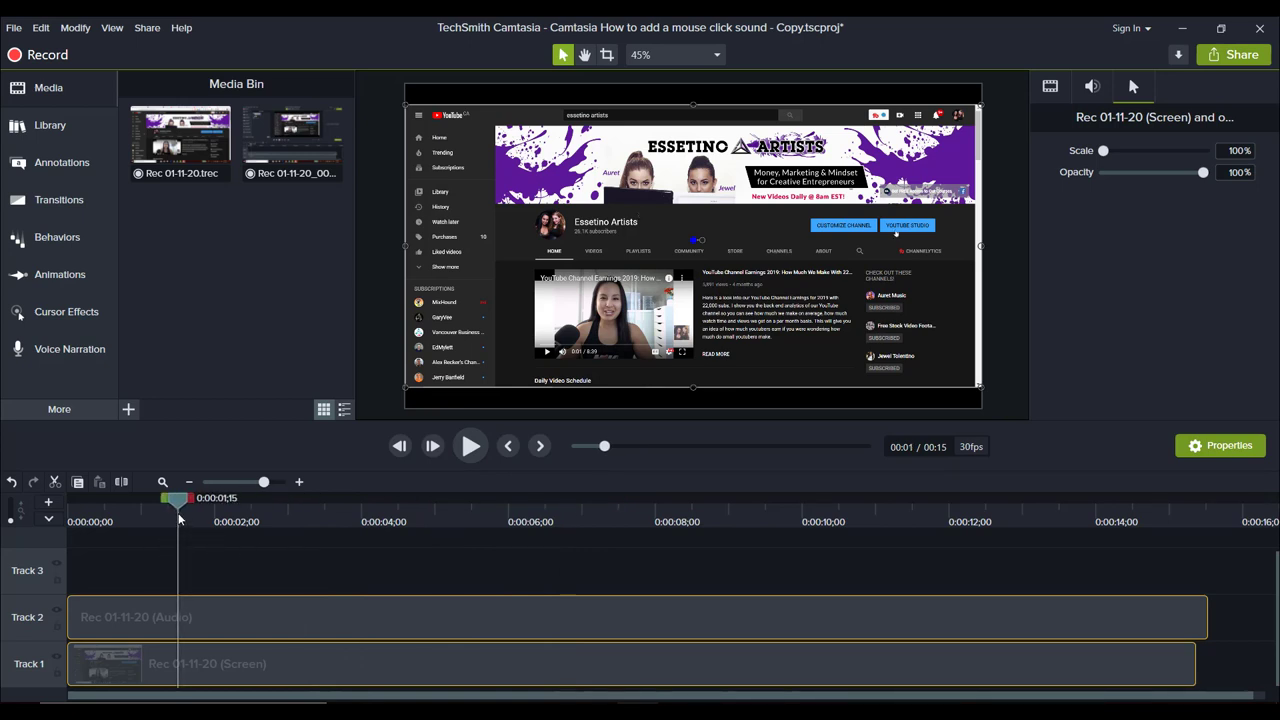
mouse_move(280, 596)
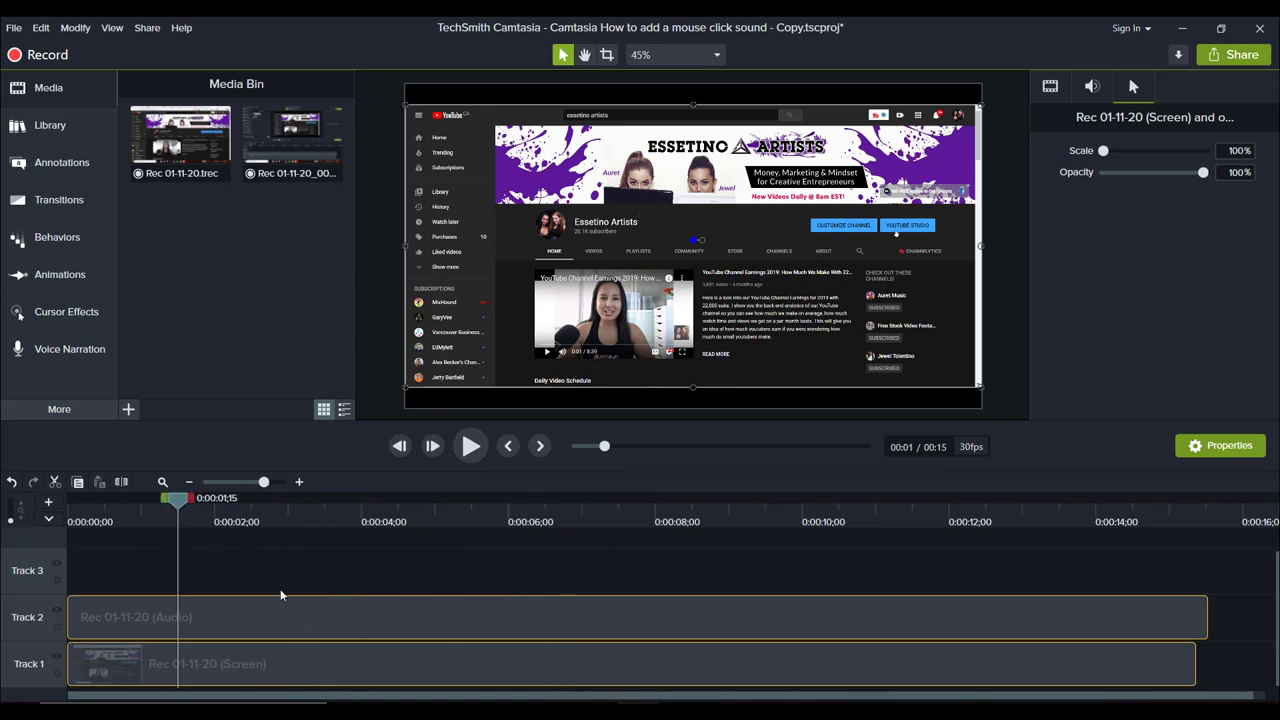
mouse_move(164, 660)
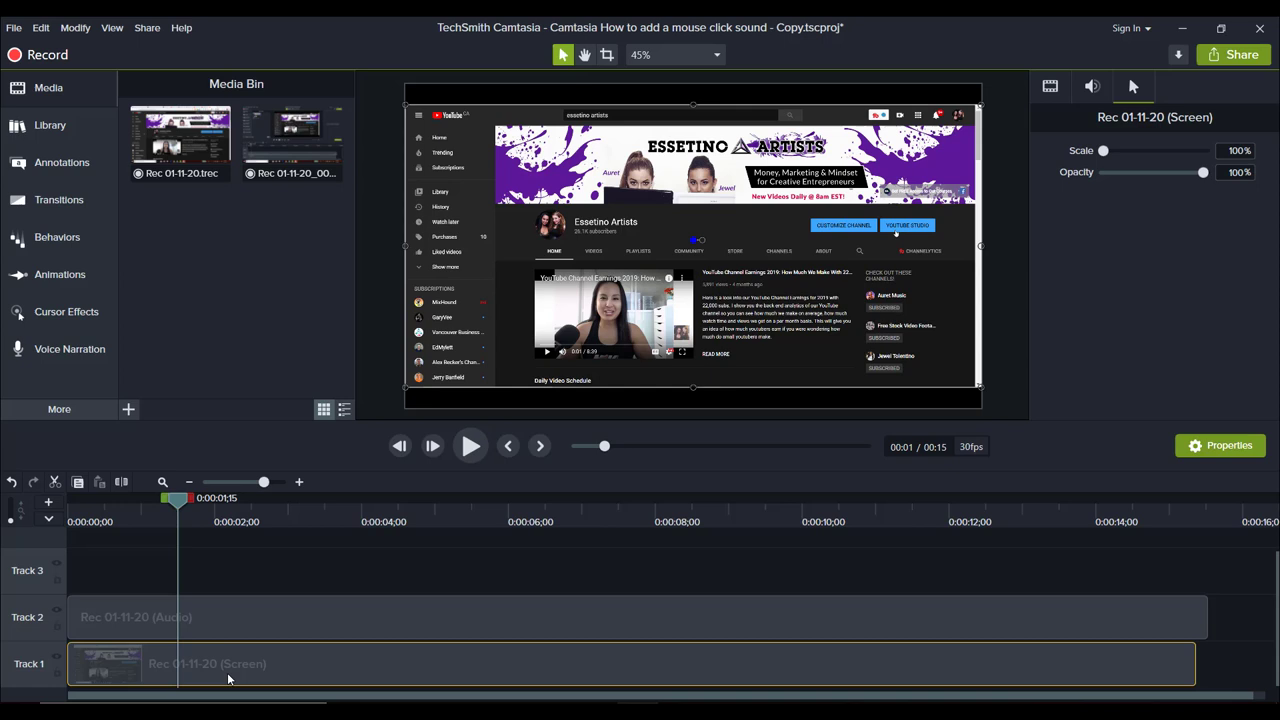
mouse_move(228, 680)
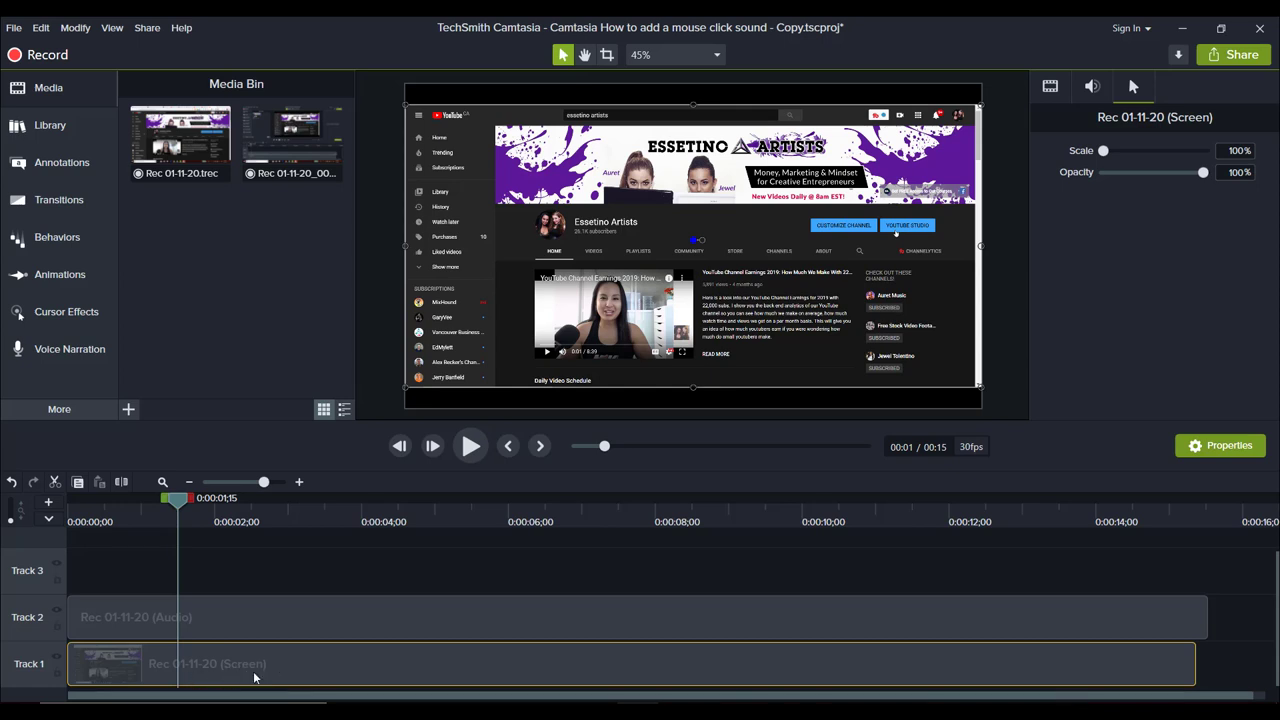
mouse_move(268, 664)
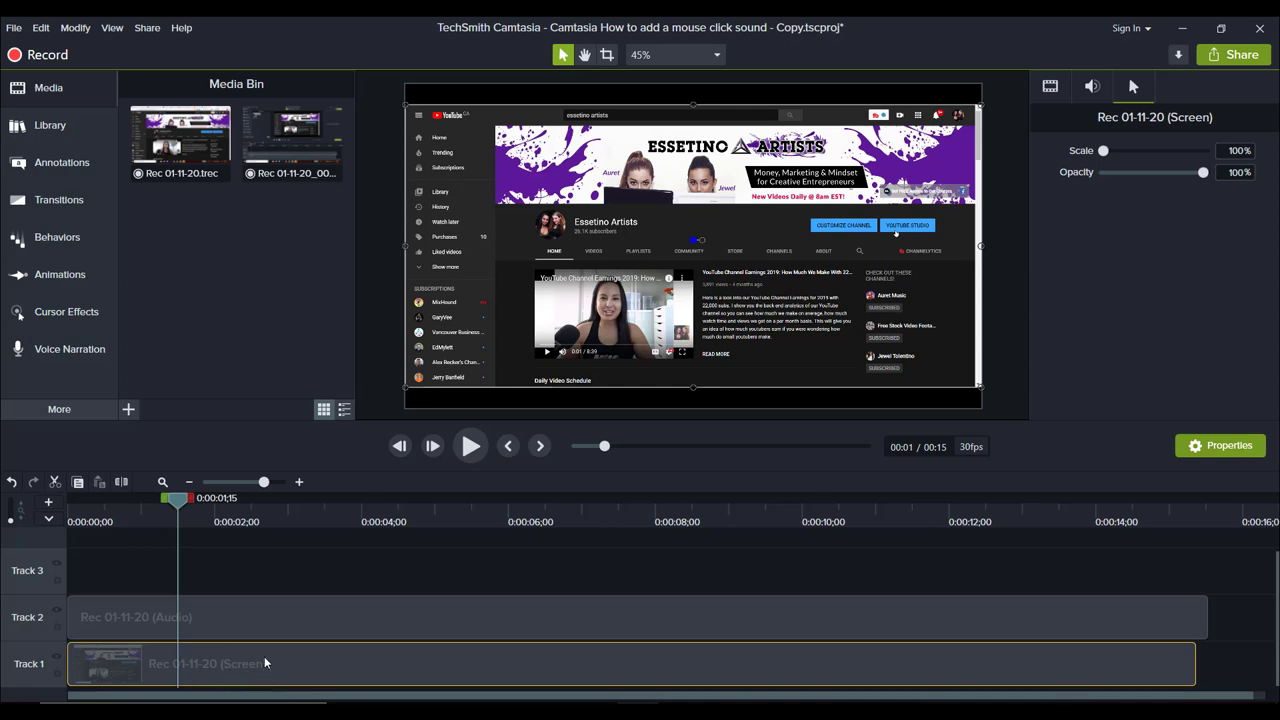
mouse_move(68, 590)
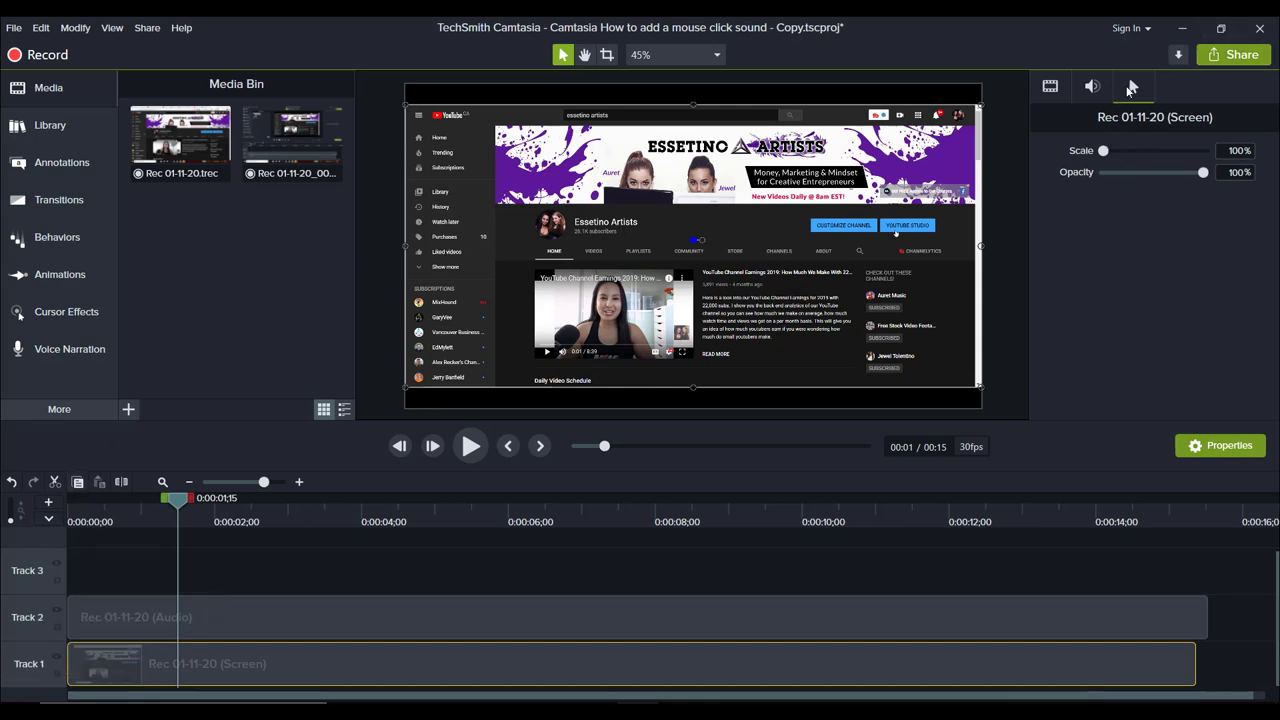
mouse_move(1134, 86)
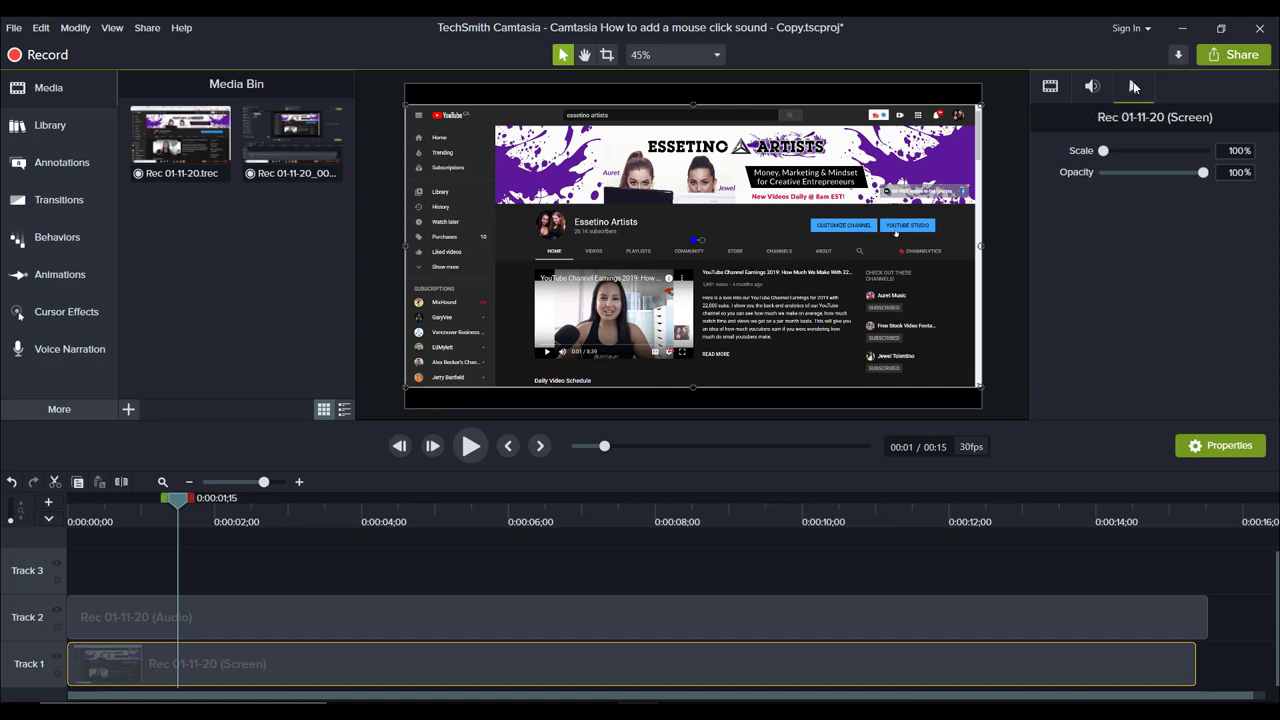
mouse_move(1132, 86)
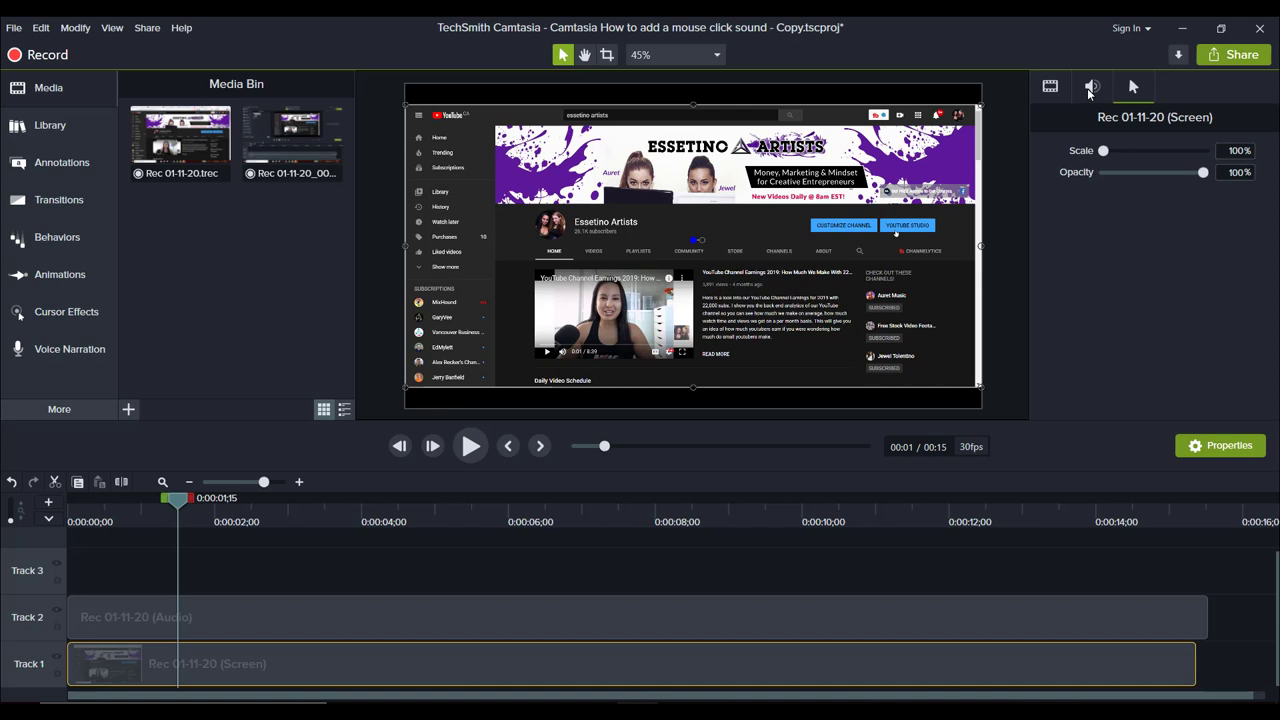
Show the screen clip's visual properties, then its Cursor settings with scale and opacity
click(1052, 86)
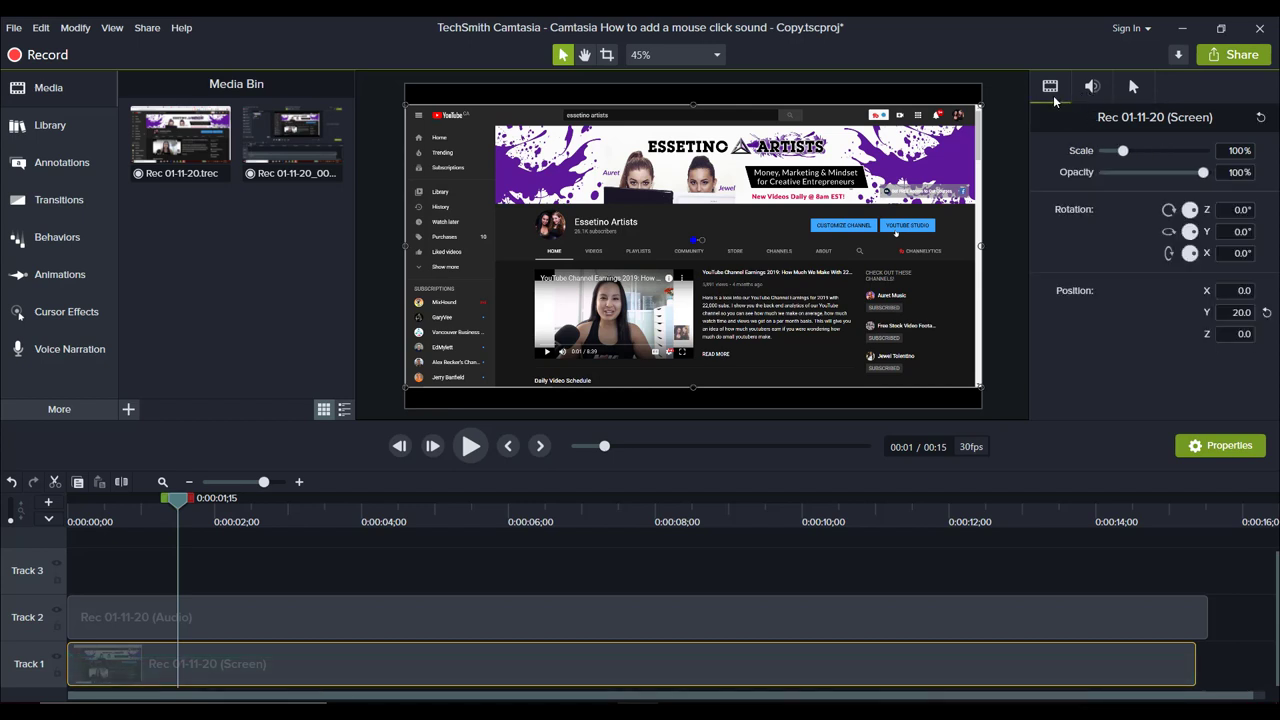
click(1134, 88)
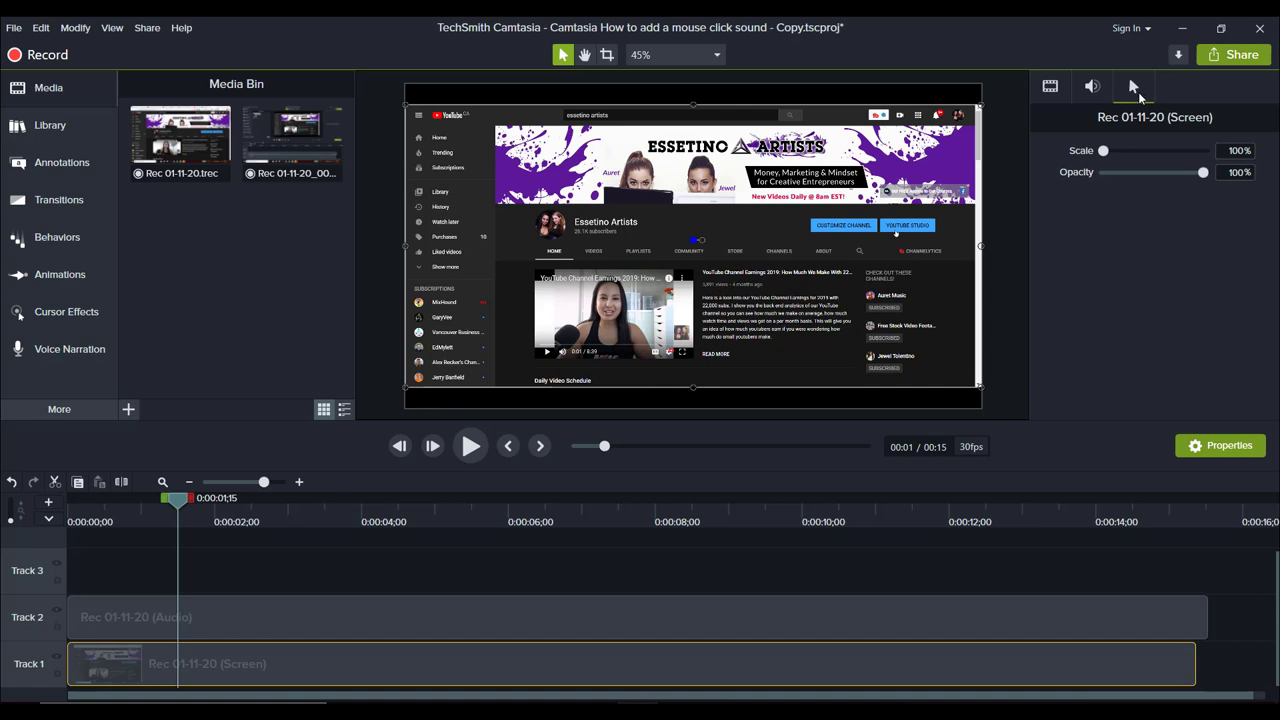
mouse_move(1024, 148)
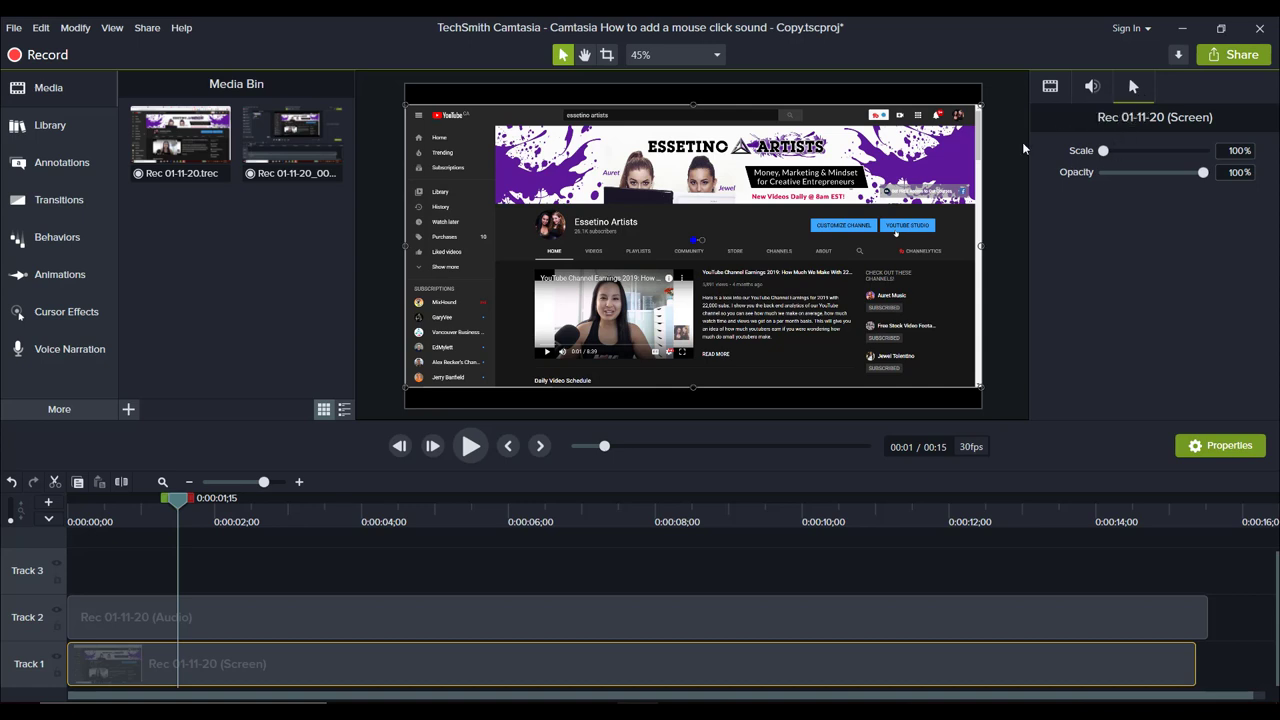
mouse_move(1106, 152)
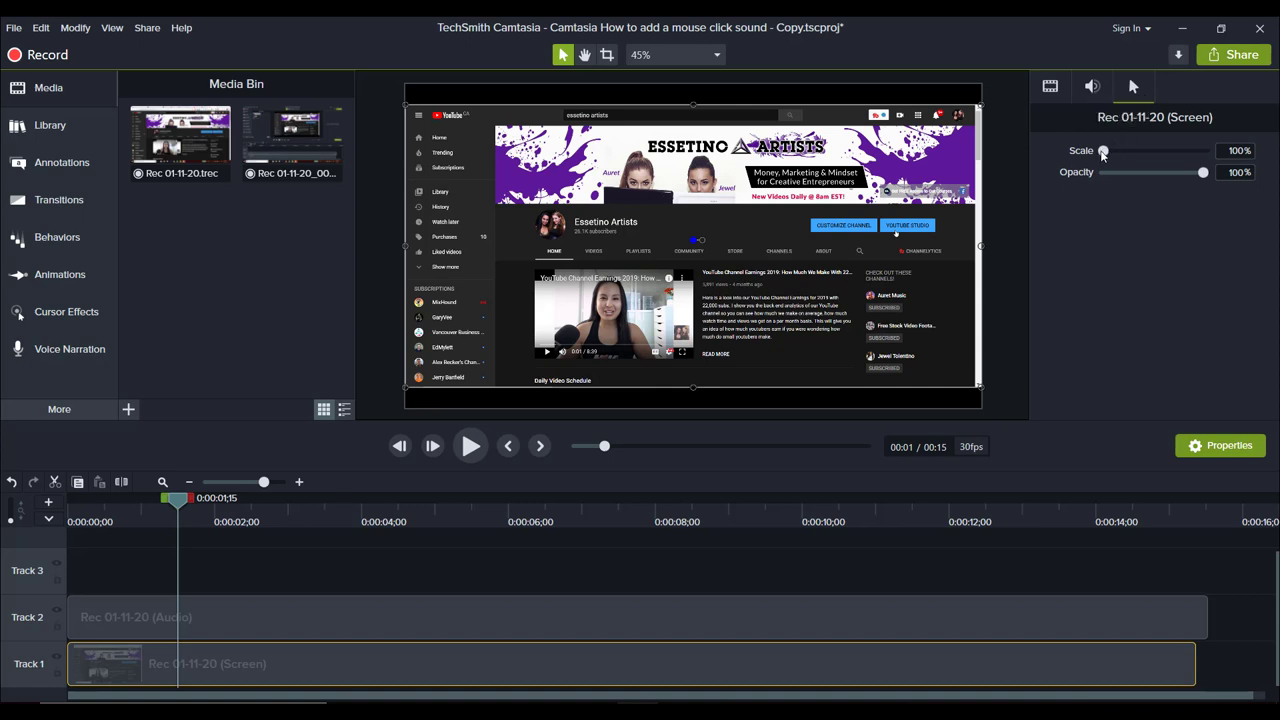
Set the recorded cursor's Scale to 500% after trying intermediate sizes
drag(1104, 152, 1168, 152)
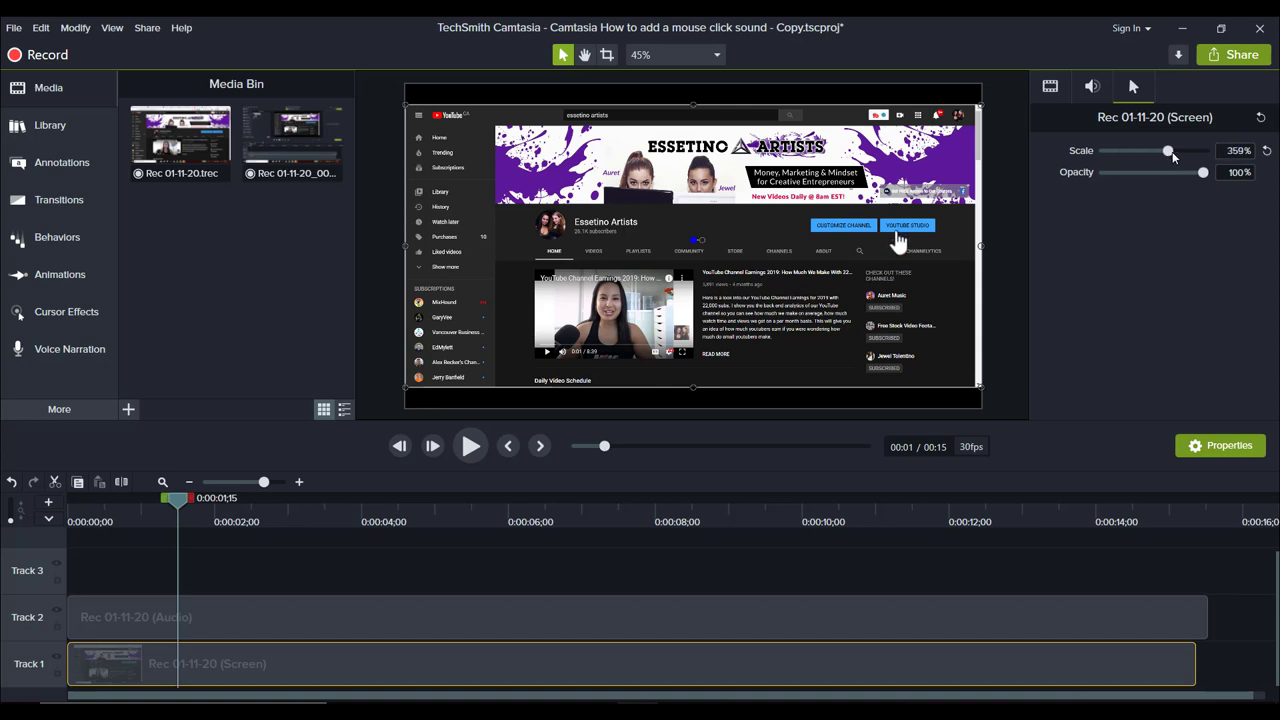
drag(1168, 152, 1176, 152)
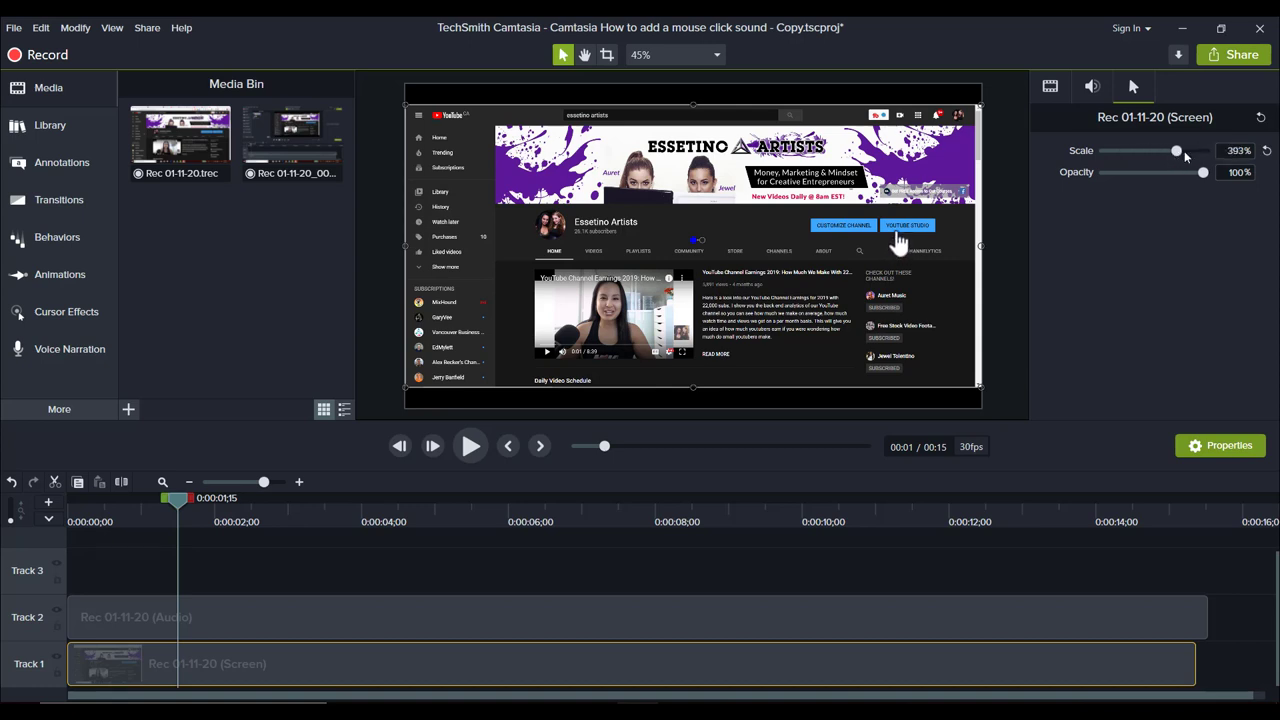
drag(1176, 150, 1204, 150)
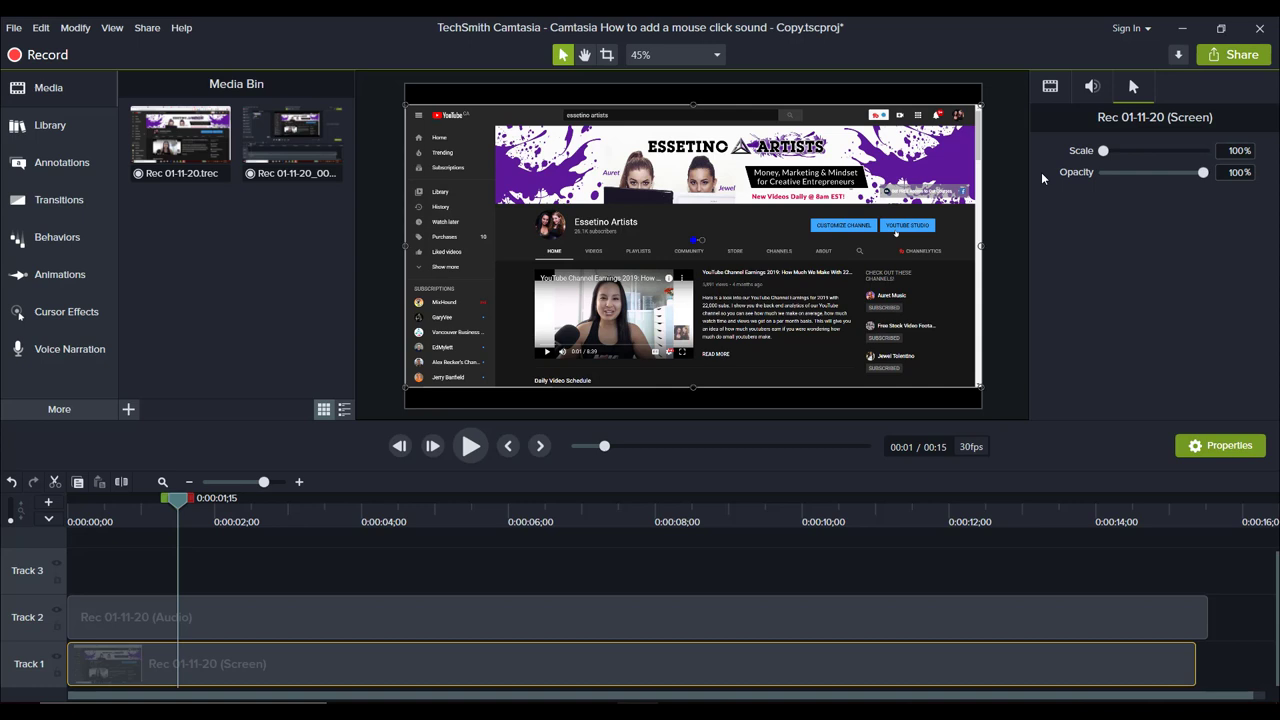
mouse_move(1076, 172)
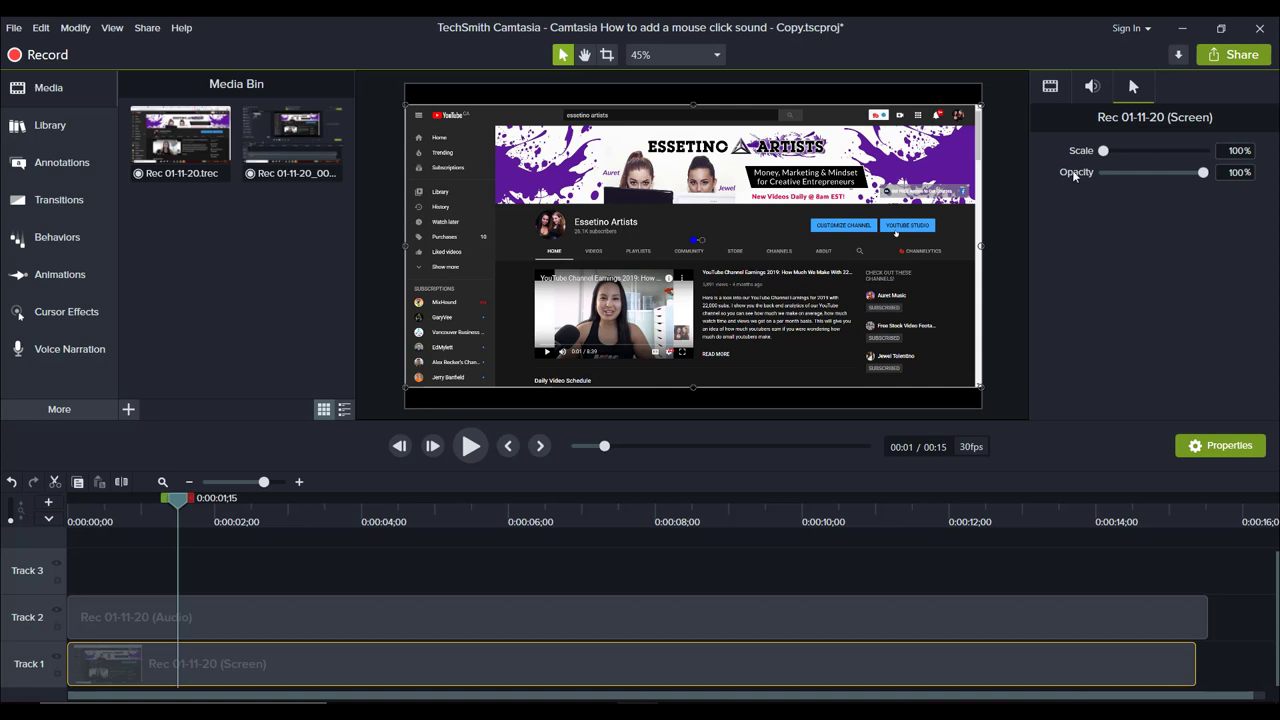
drag(1104, 150, 1204, 150)
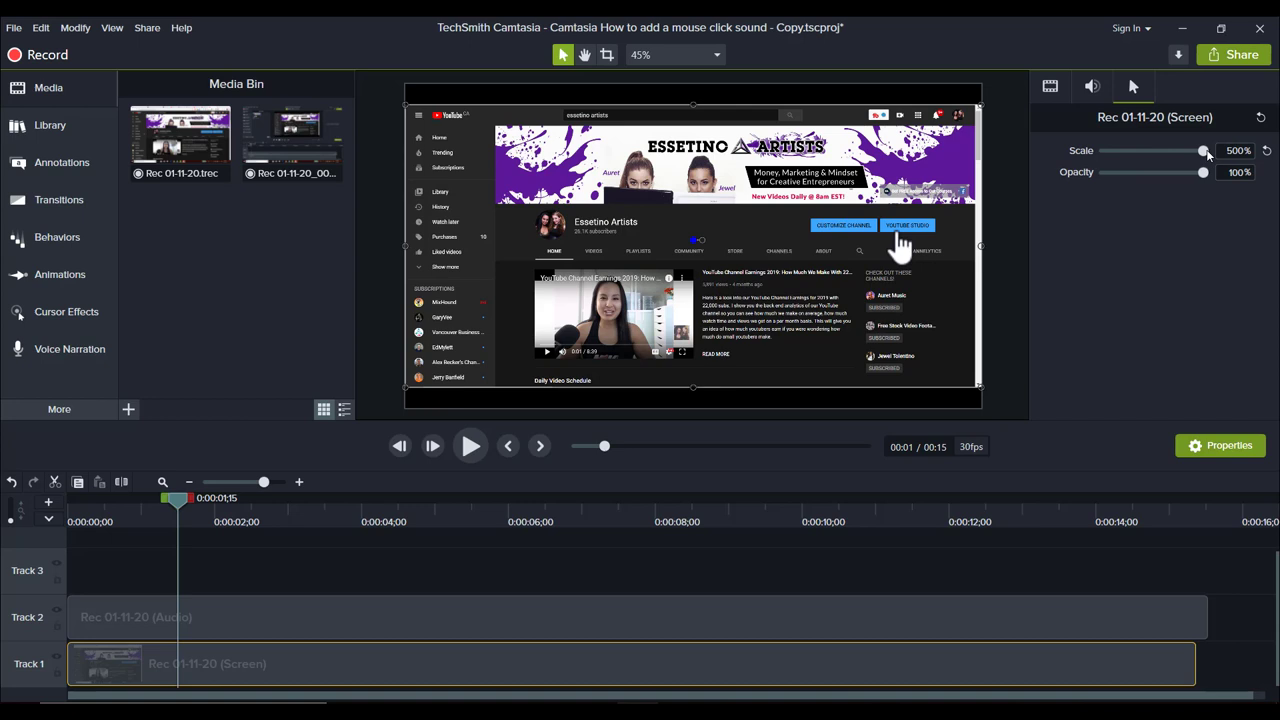
mouse_move(1048, 280)
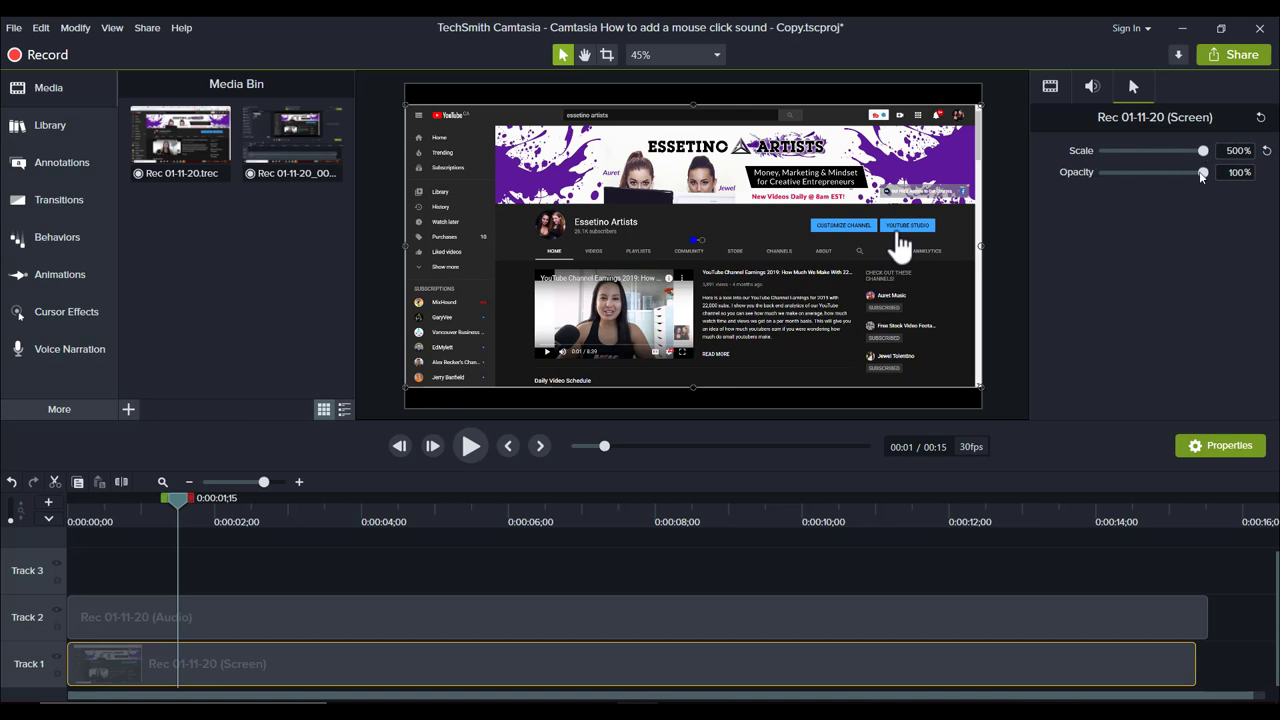
Try partial cursor transparency, then restore Opacity to 100%
drag(1204, 172, 1174, 172)
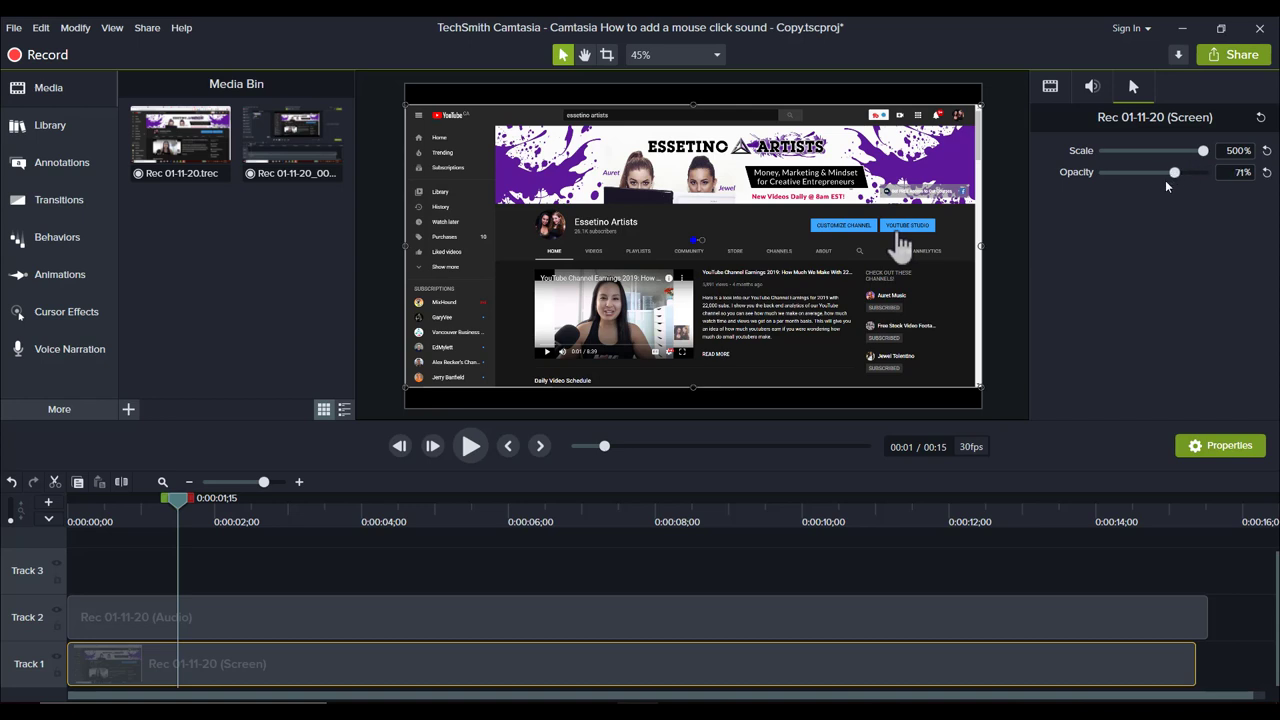
drag(1176, 172, 1160, 172)
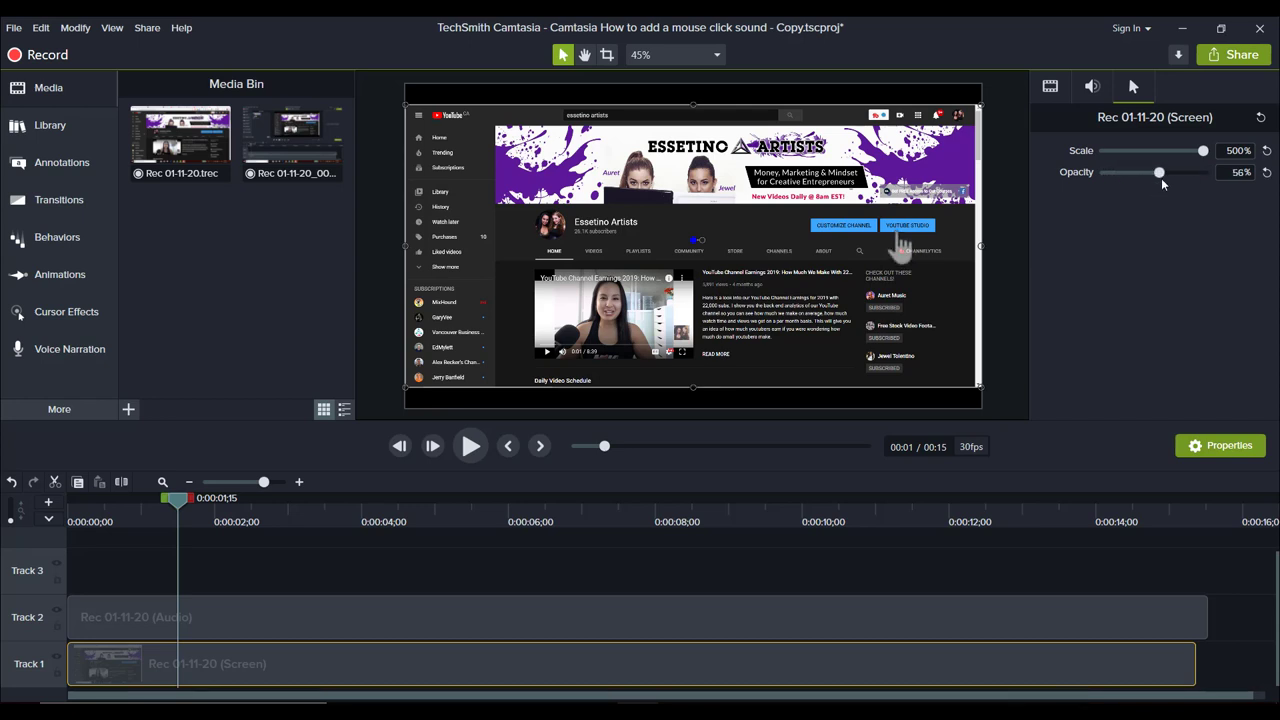
drag(1160, 172, 1130, 172)
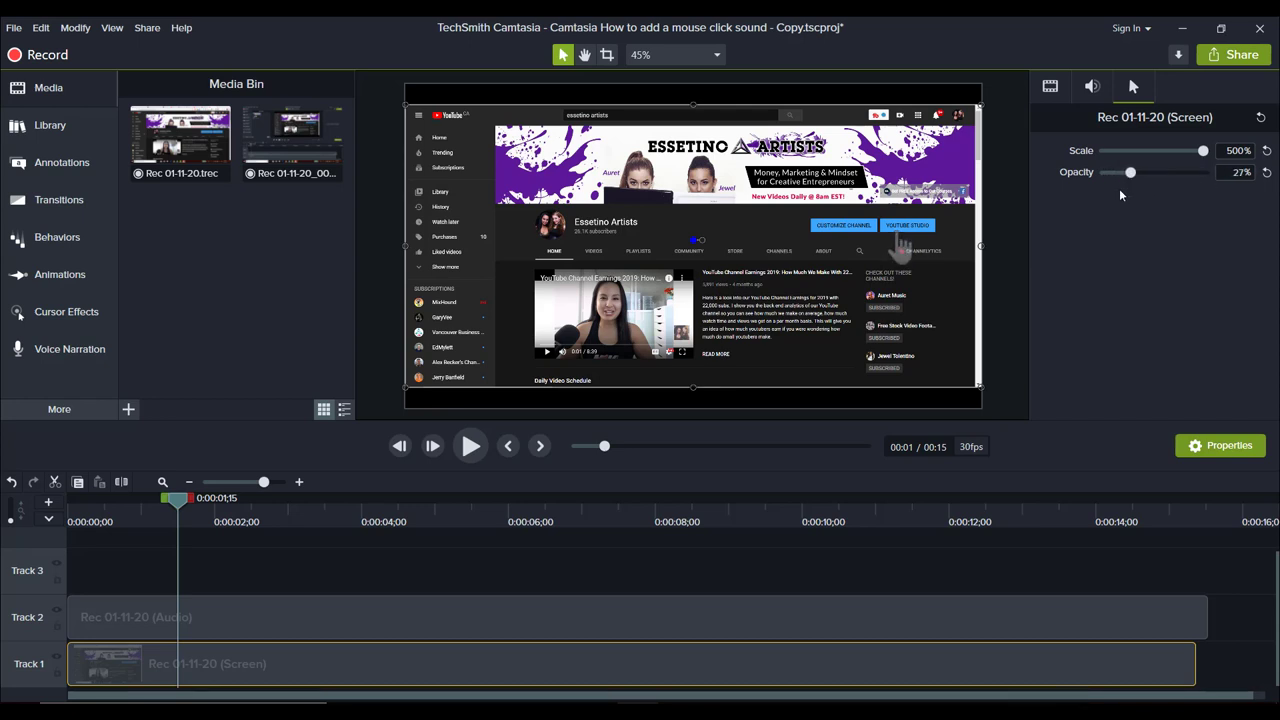
drag(1130, 172, 1204, 172)
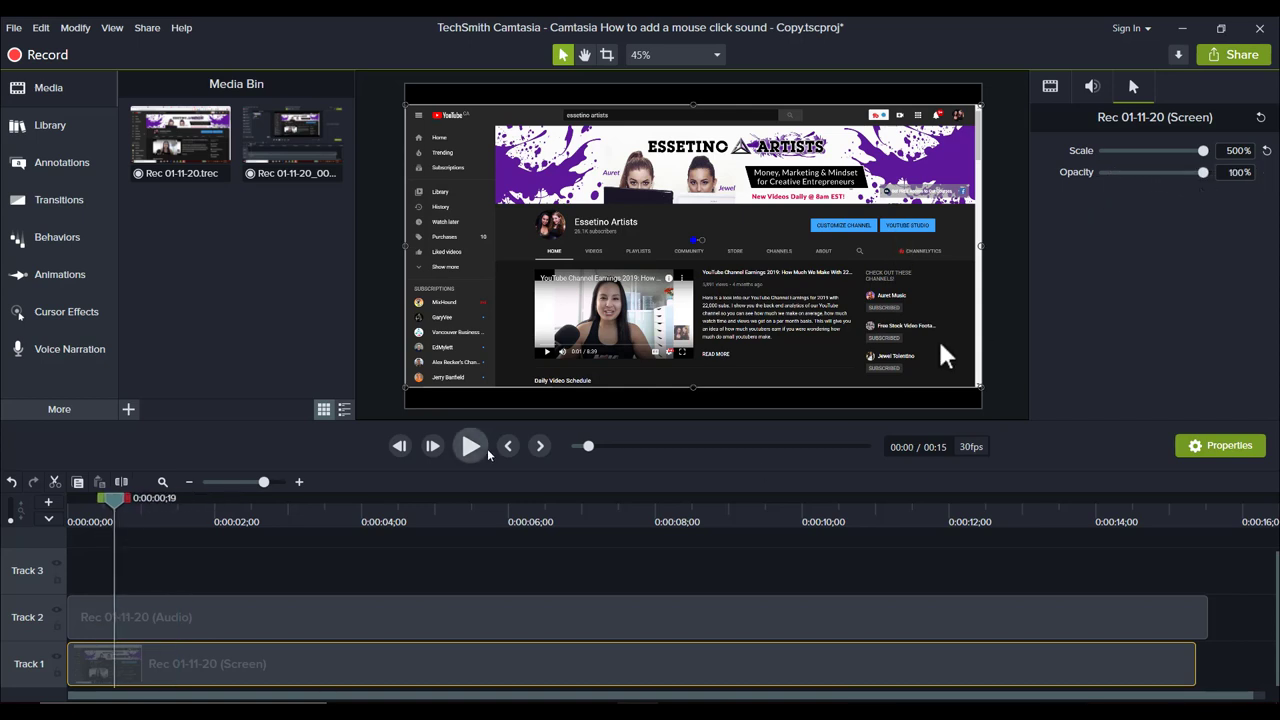
Play the clip nearly to its end, pausing twice, to preview the 500% cursor
click(470, 444)
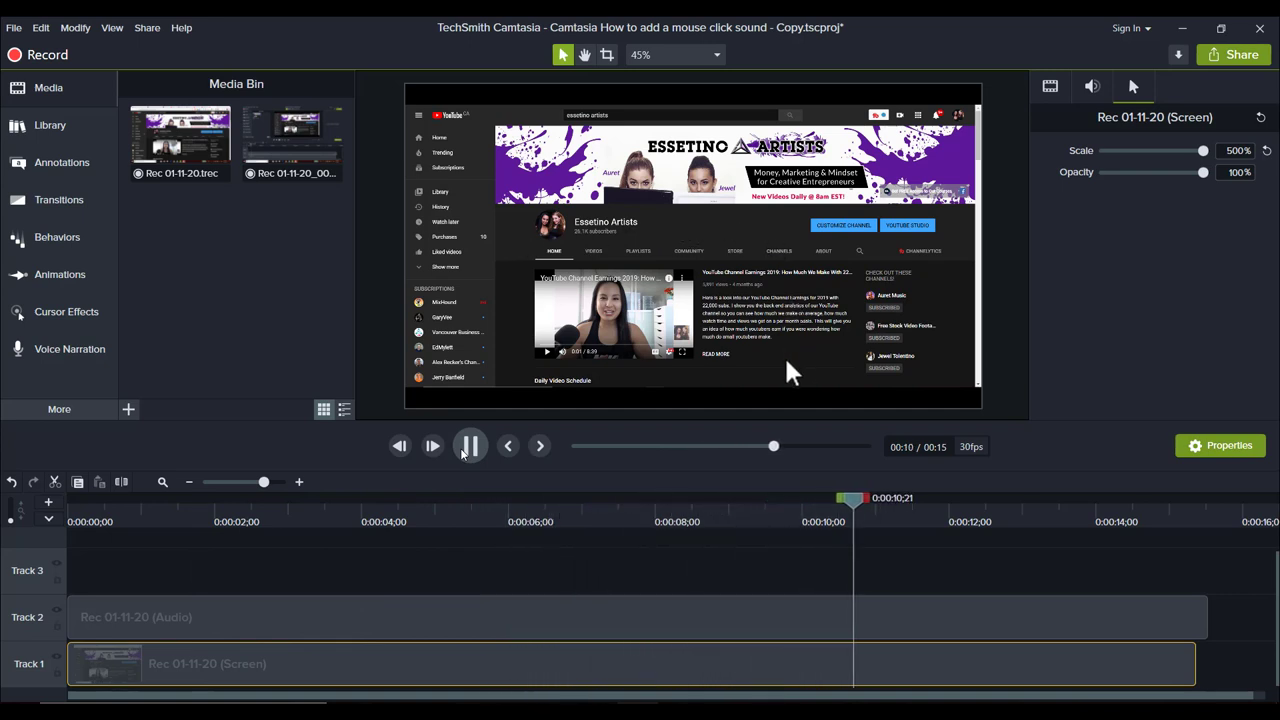
click(470, 446)
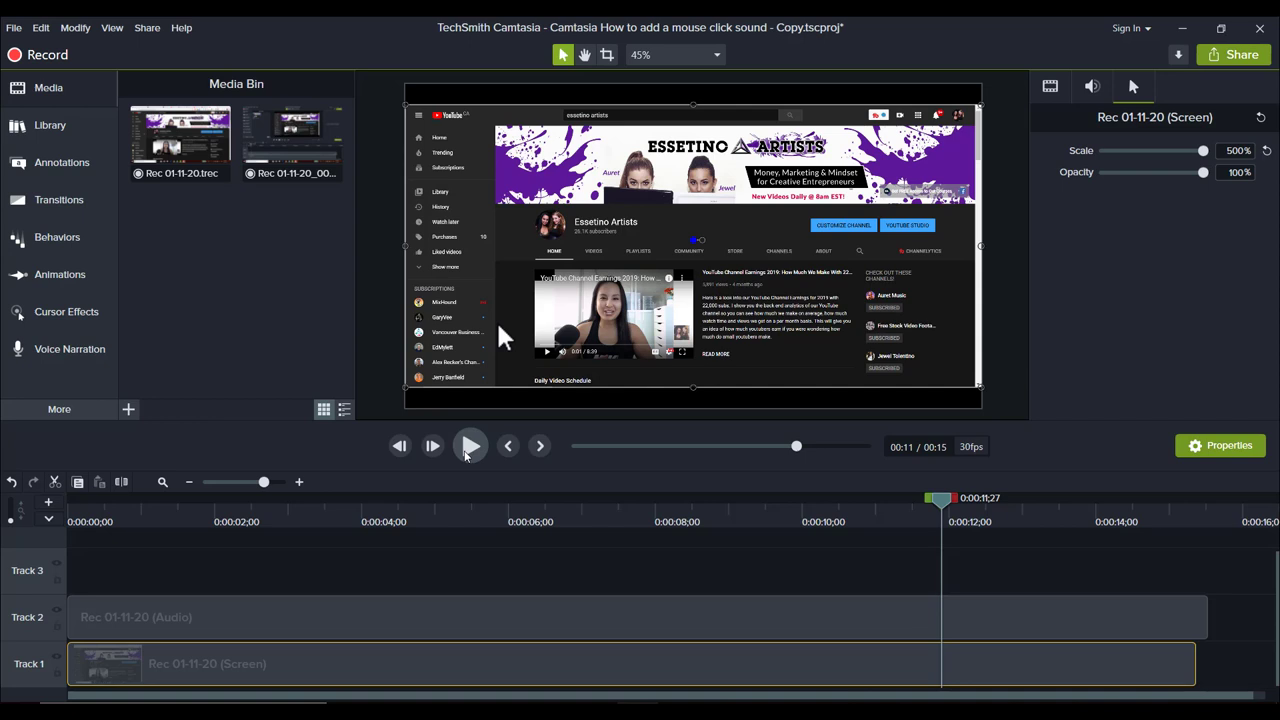
click(470, 444)
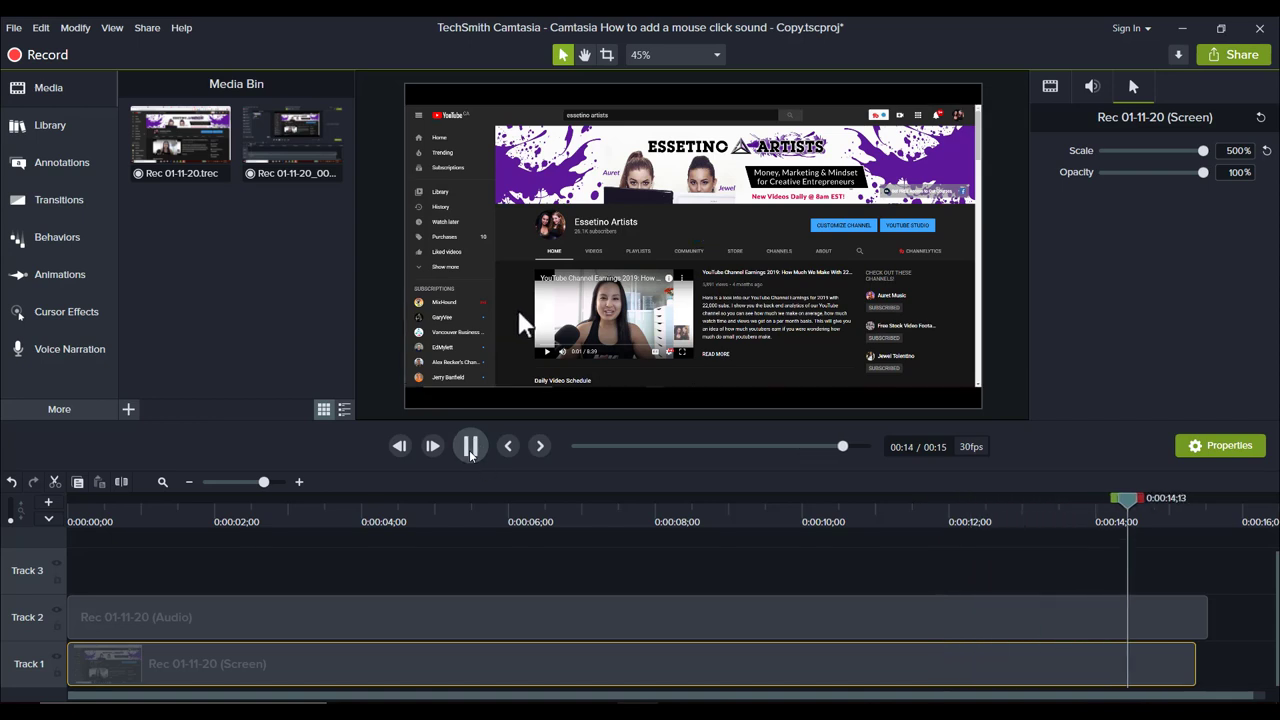
click(470, 444)
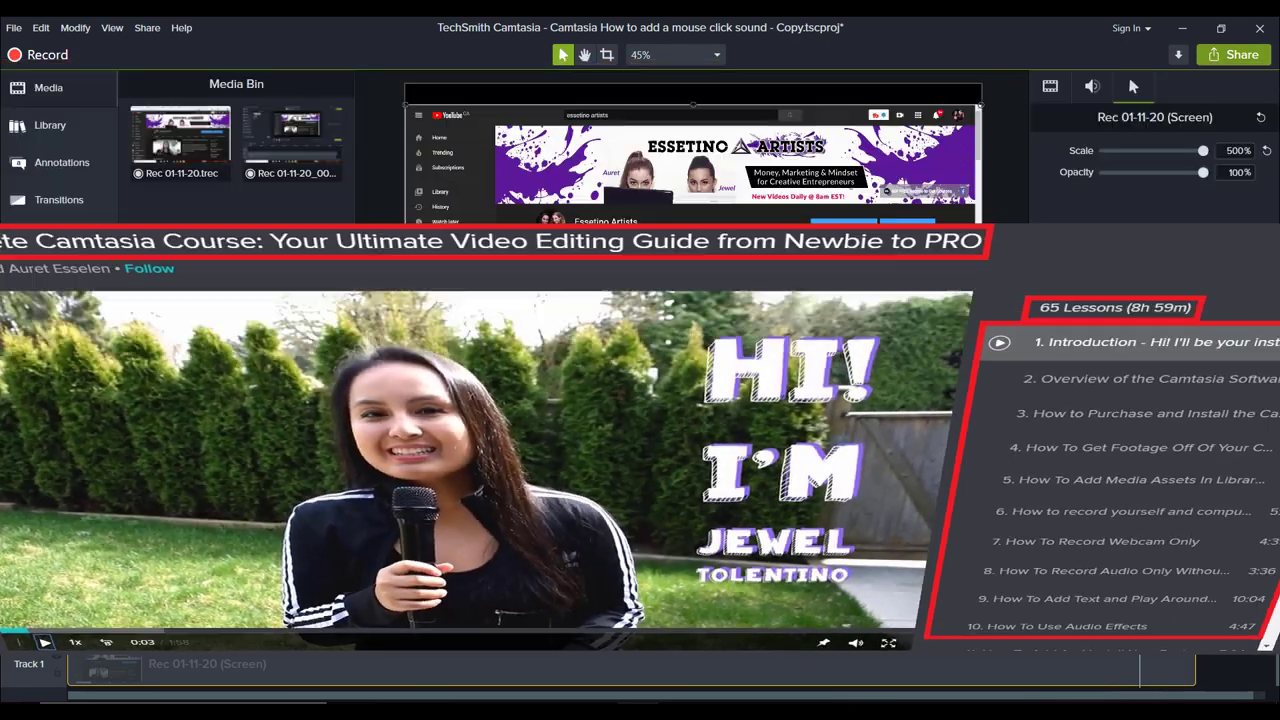
click(470, 446)
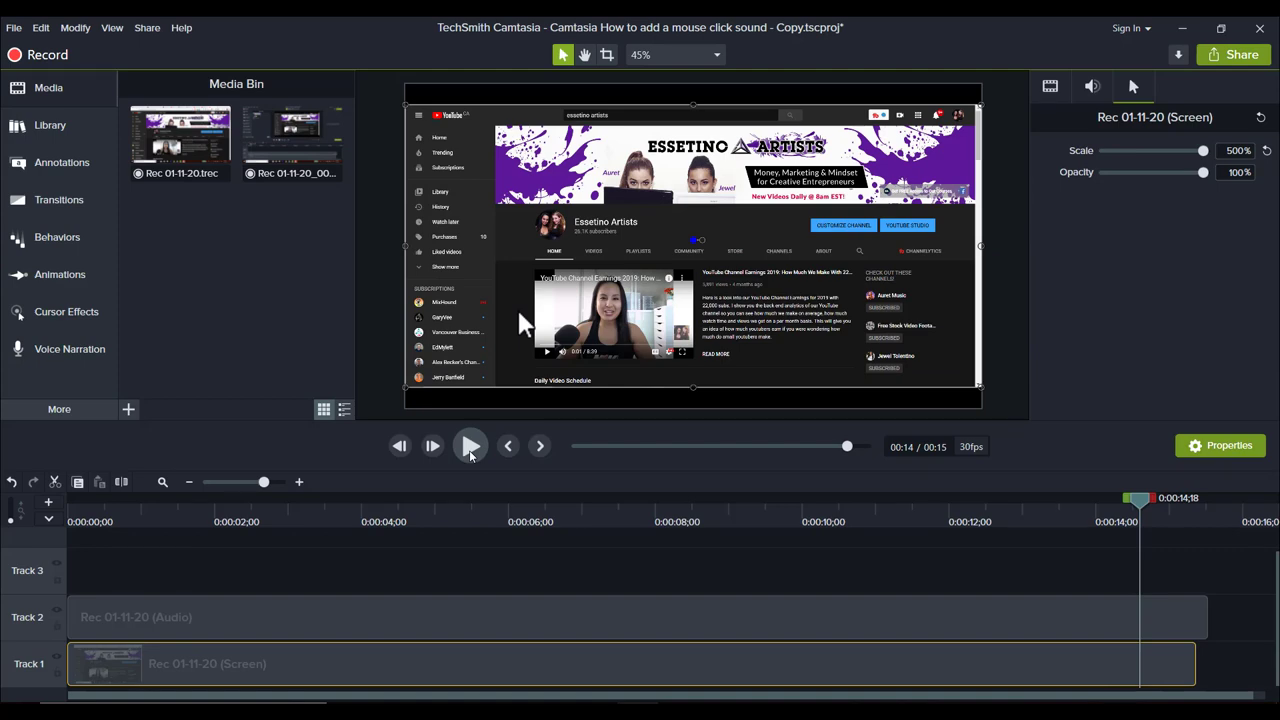